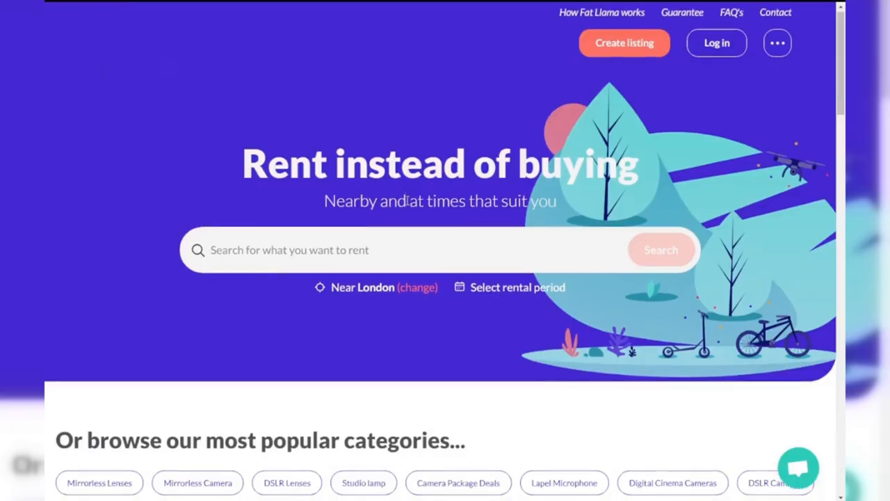
{"action": "scroll", "scroll_direction": "down", "scroll_amount": 3}
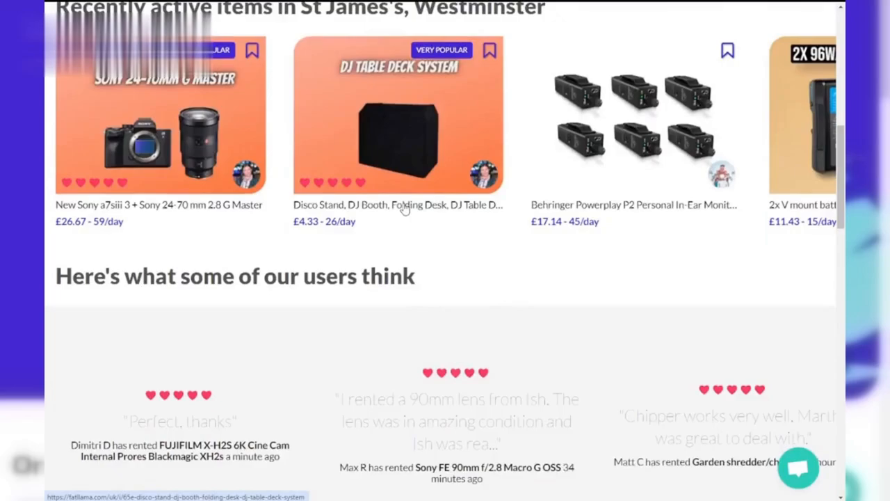